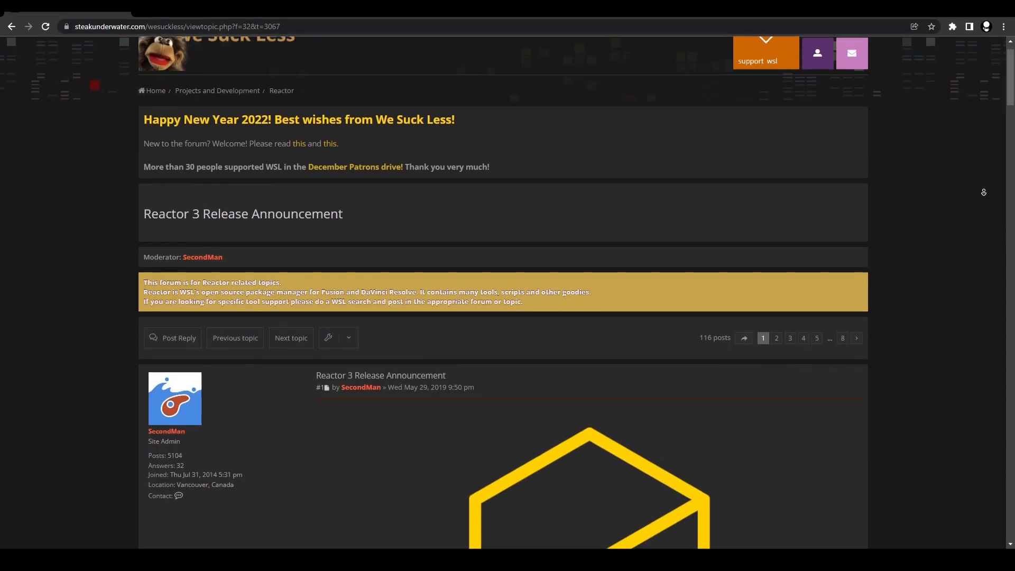
# Check the add-on package manager for the defocus tool, then close it.
pyautogui.scroll(-3)
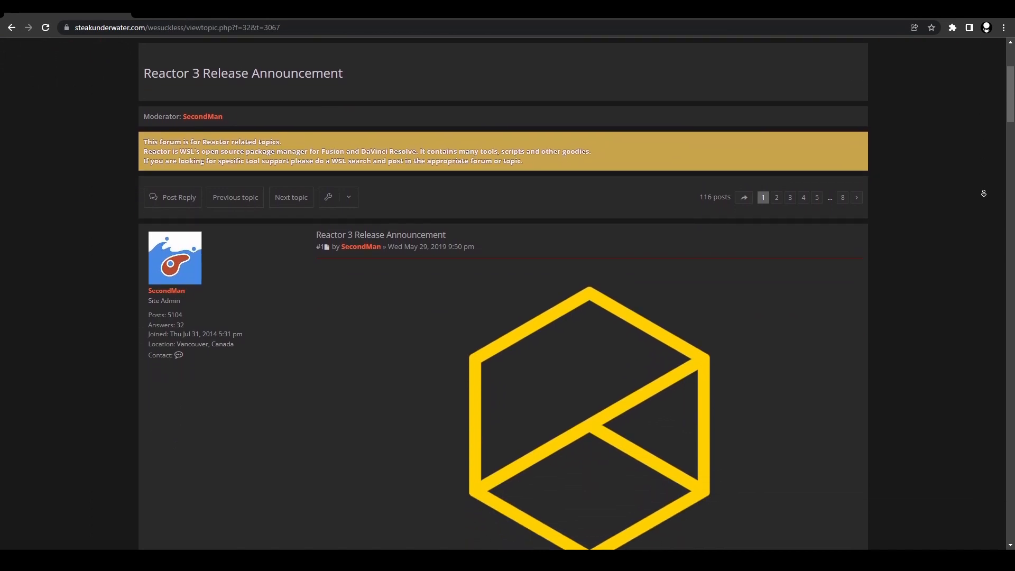
pyautogui.scroll(-3)
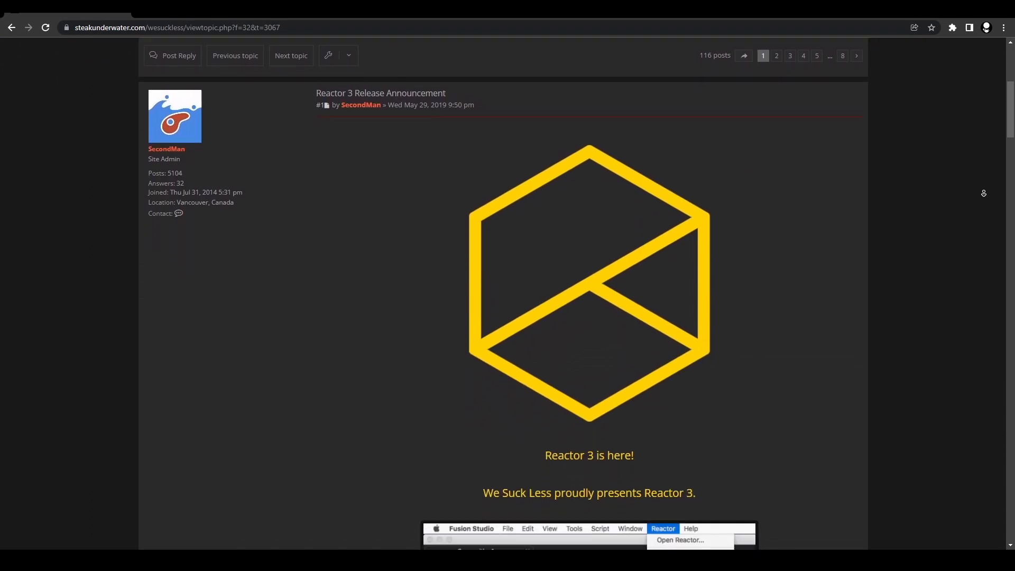
pyautogui.scroll(-3)
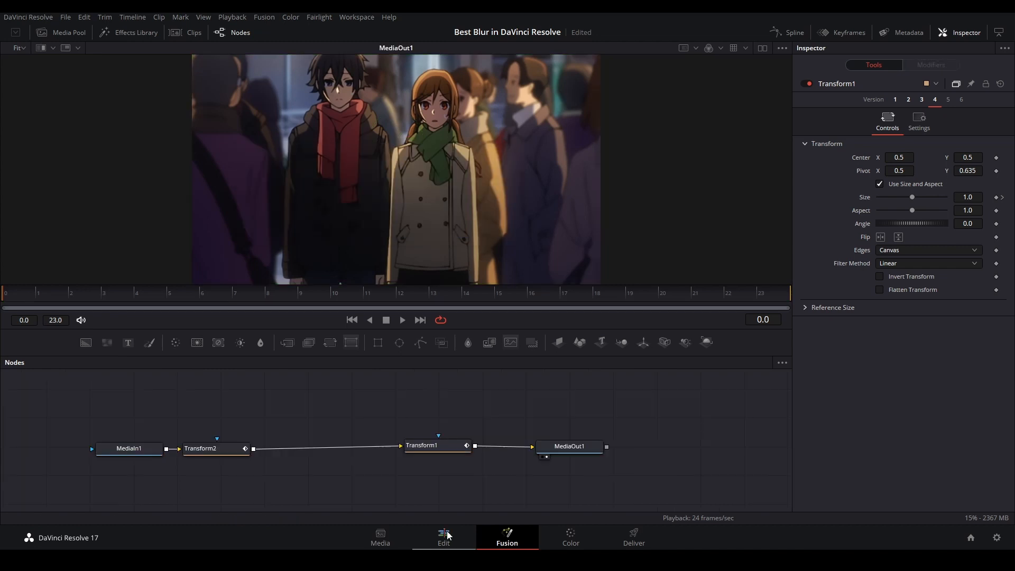
pyautogui.moveTo(455, 478)
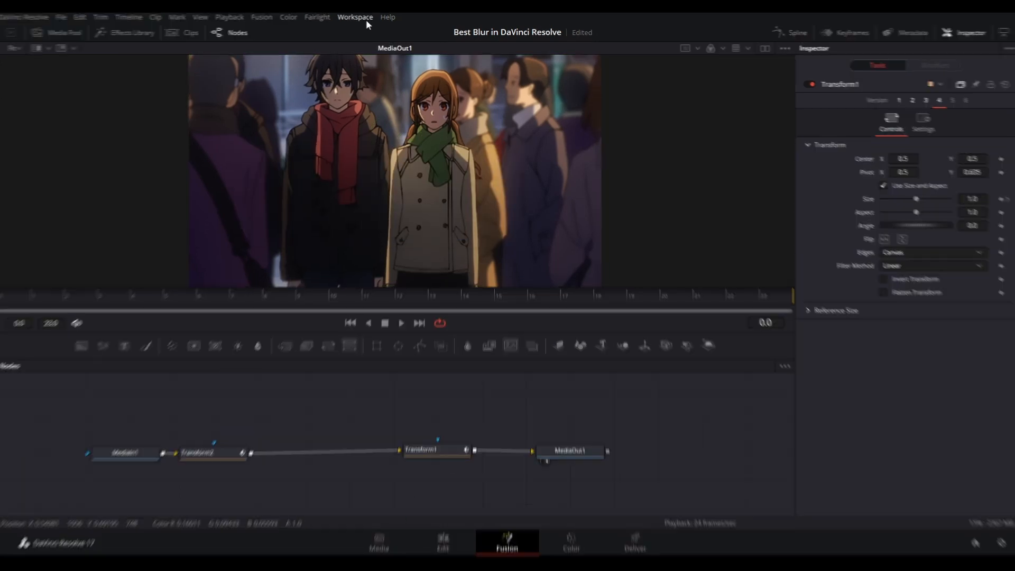
pyautogui.click(356, 17)
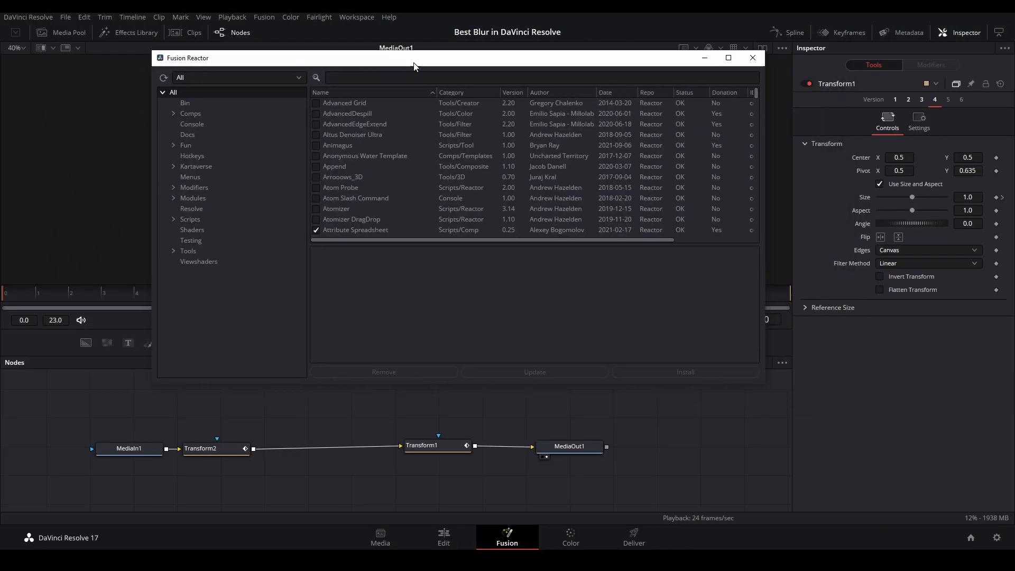
pyautogui.scroll(-3)
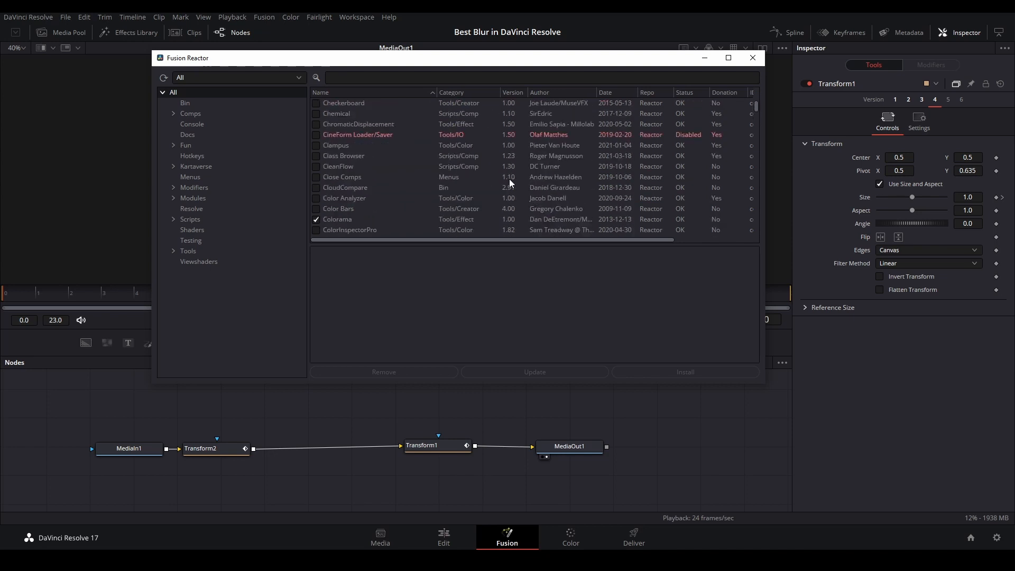
pyautogui.write('defo')
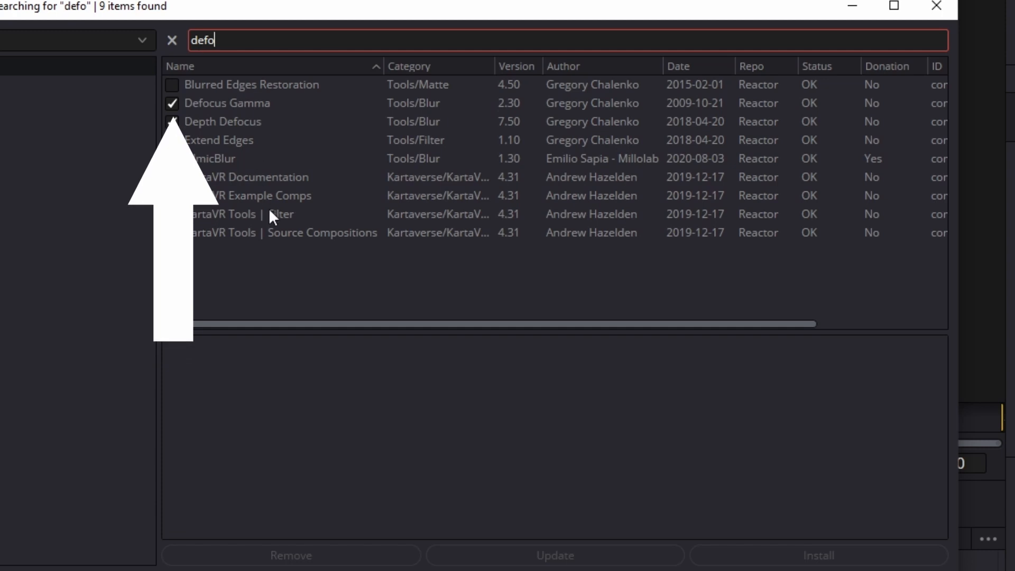
pyautogui.write('cus')
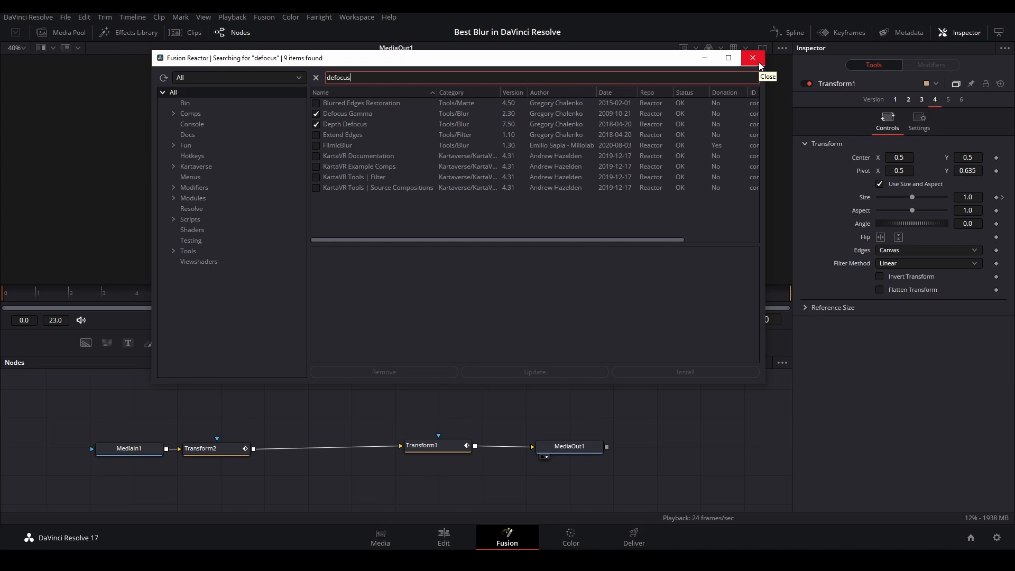
pyautogui.click(752, 57)
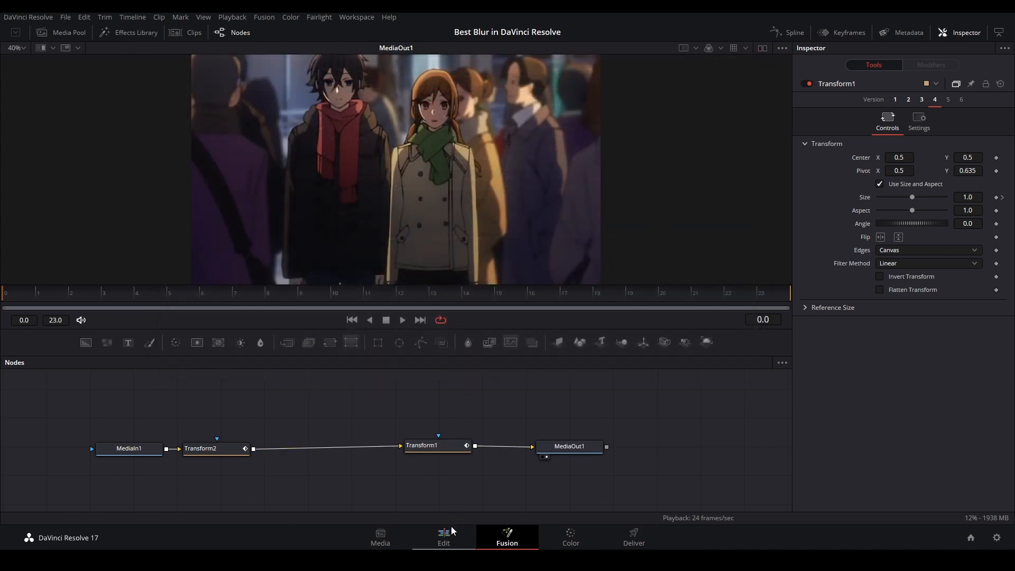
# Open the V4 adjustment clip in the Fusion page from the edit timeline.
pyautogui.click(444, 536)
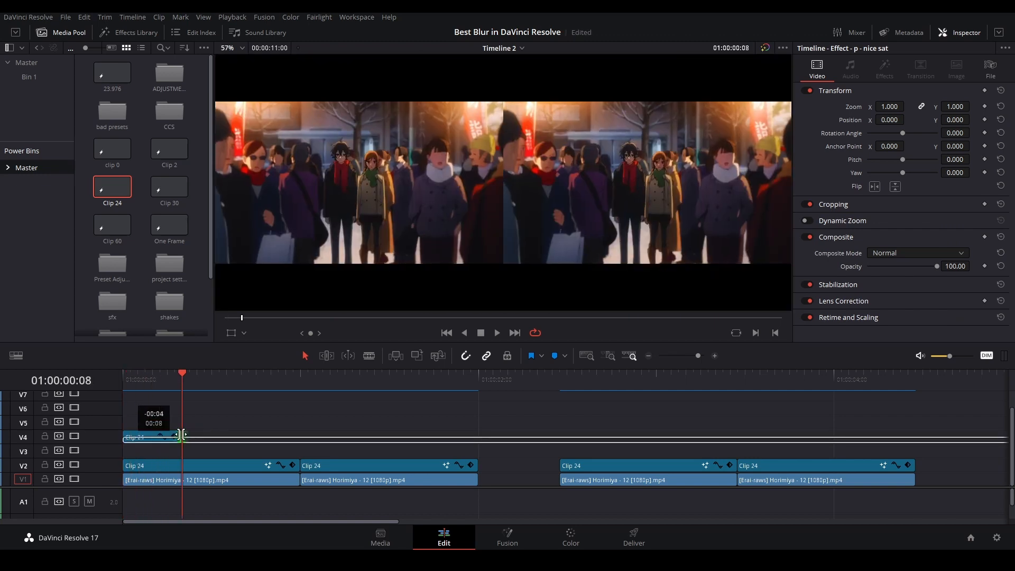
pyautogui.rightClick(149, 436)
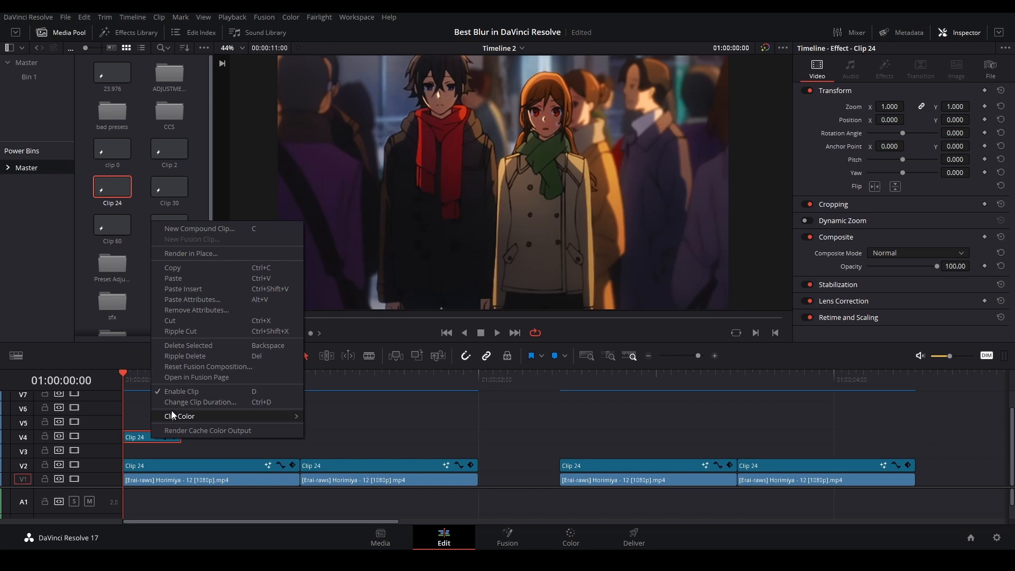
pyautogui.click(507, 536)
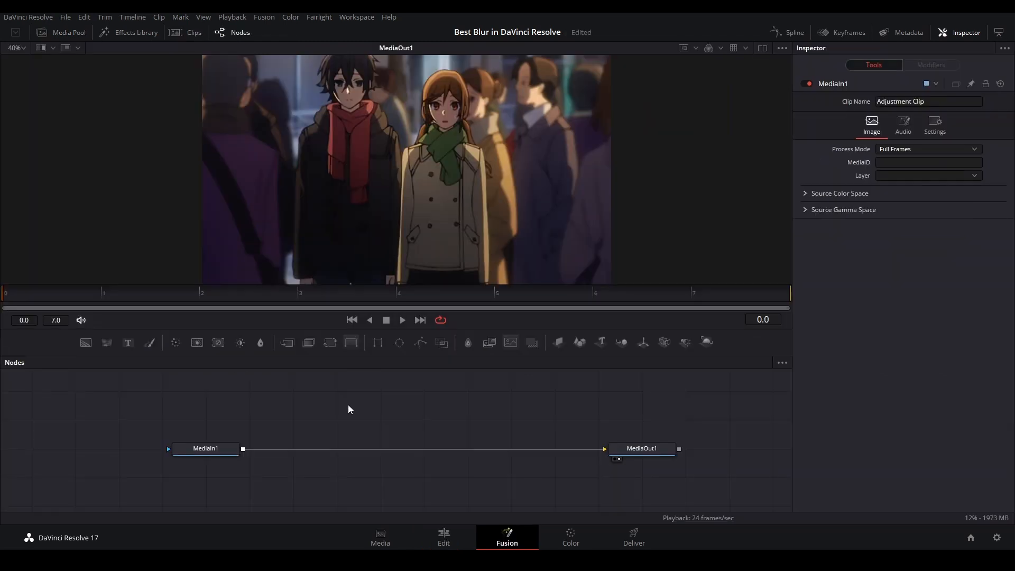
# Add a DefocusGamma node and drop it onto the MediaIn1–MediaOut1 connection.
pyautogui.write('defocus')
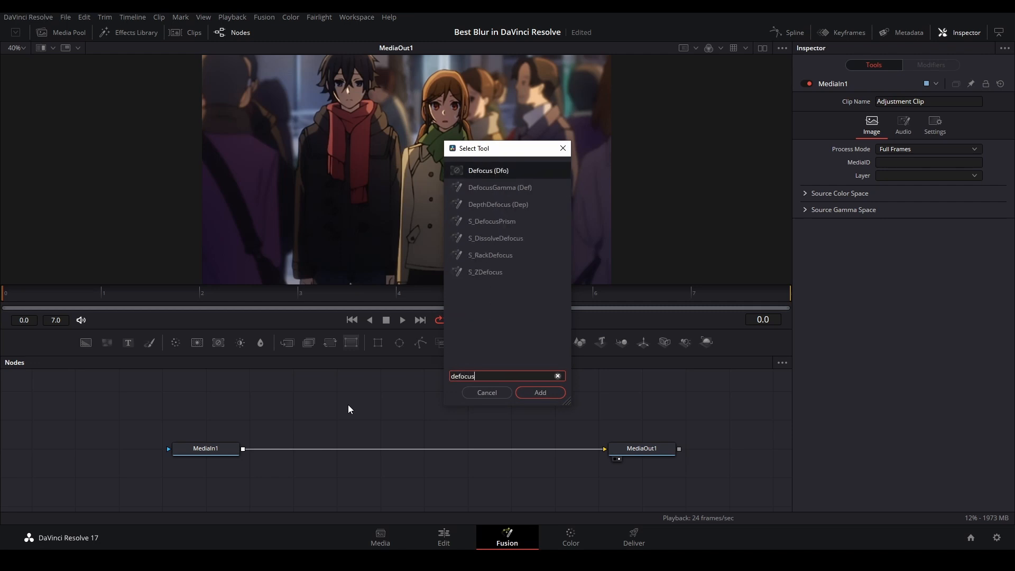
pyautogui.write('DefocusGamma')
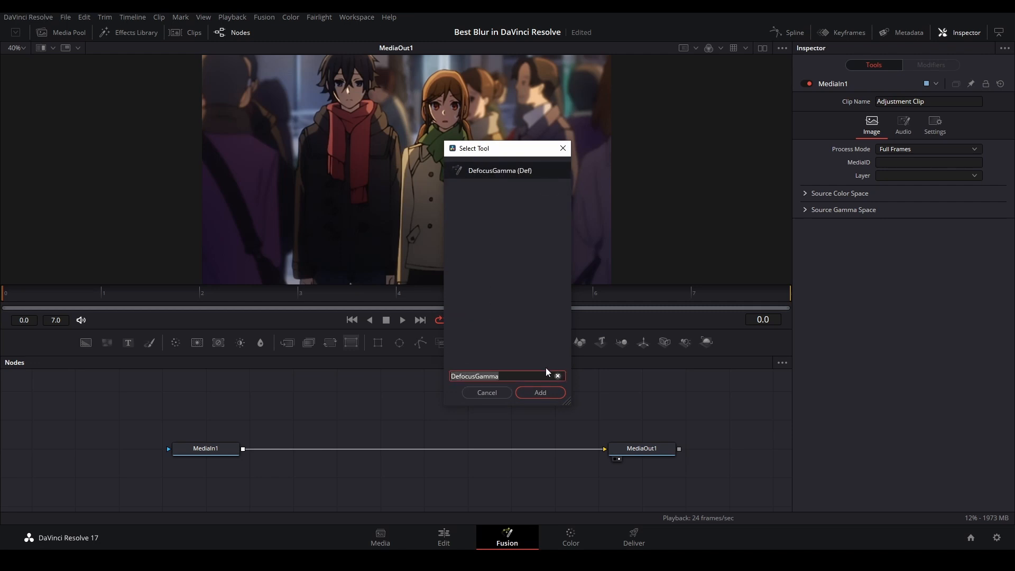
pyautogui.click(540, 392)
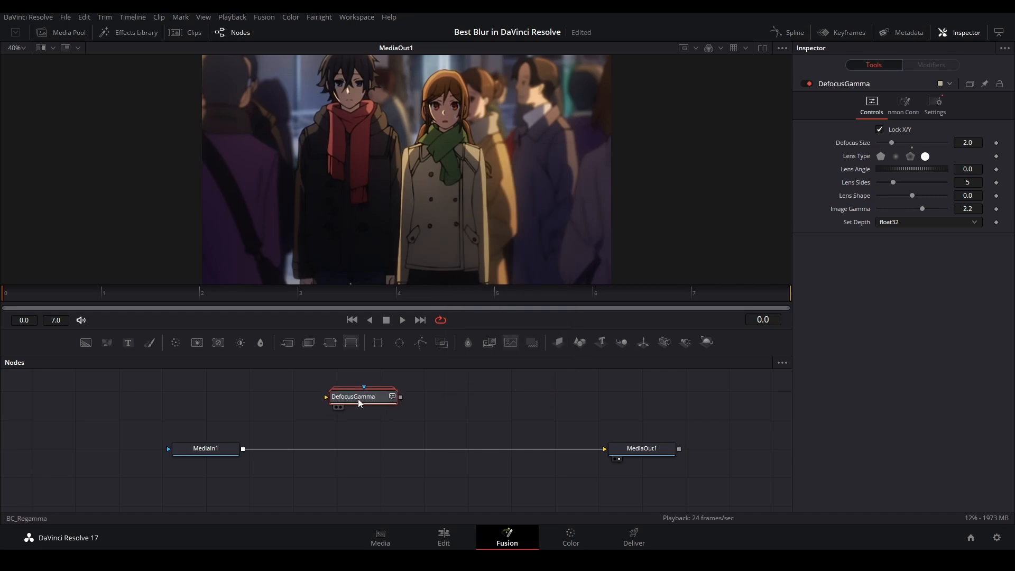
pyautogui.moveTo(353, 396); pyautogui.dragTo(385, 447)
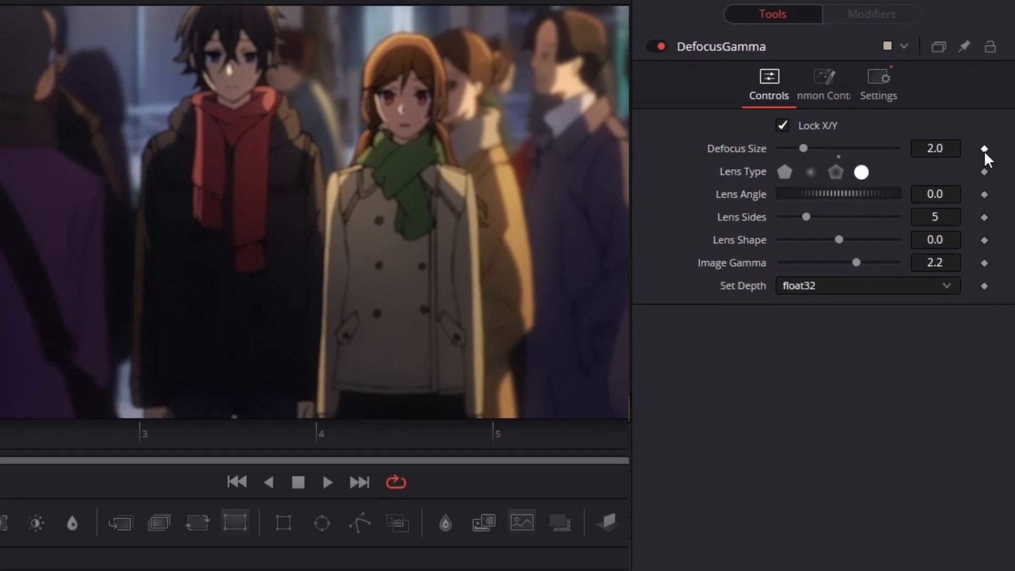
# Keyframe Defocus Size and set Image Gamma to 6 with its own keyframe.
pyautogui.click(984, 148)
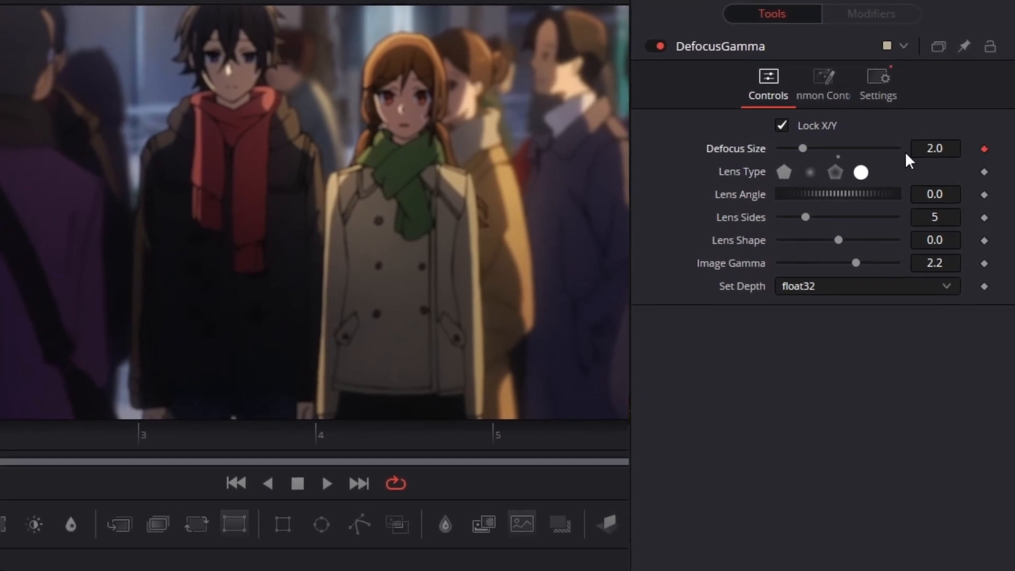
pyautogui.click(783, 172)
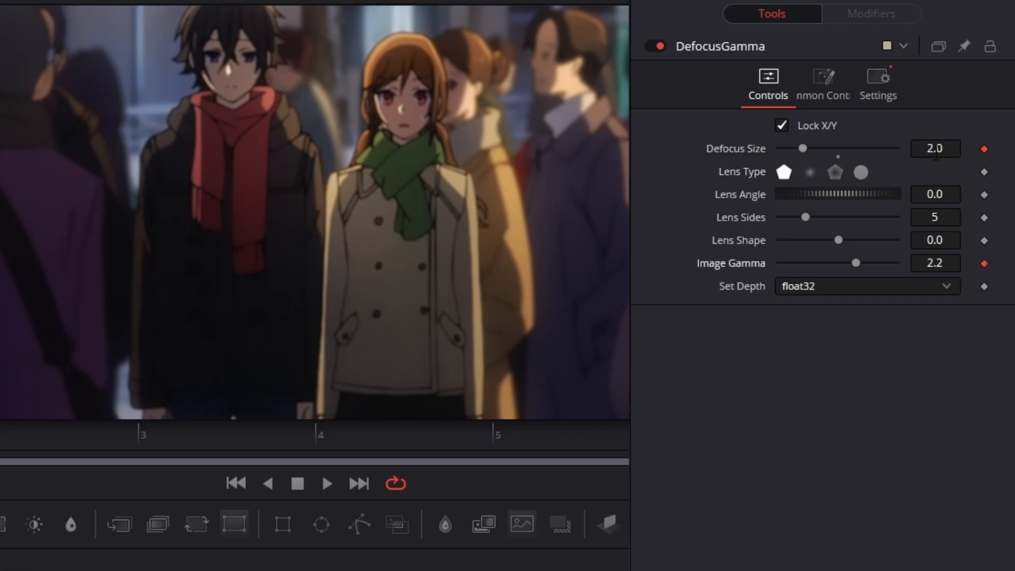
pyautogui.moveTo(803, 148); pyautogui.dragTo(896, 148)
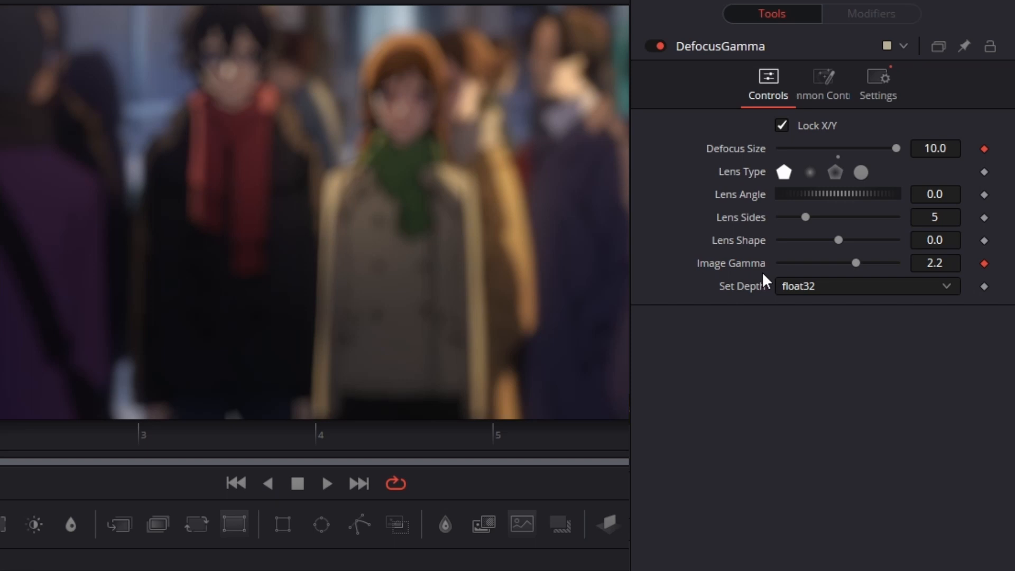
pyautogui.write('6')
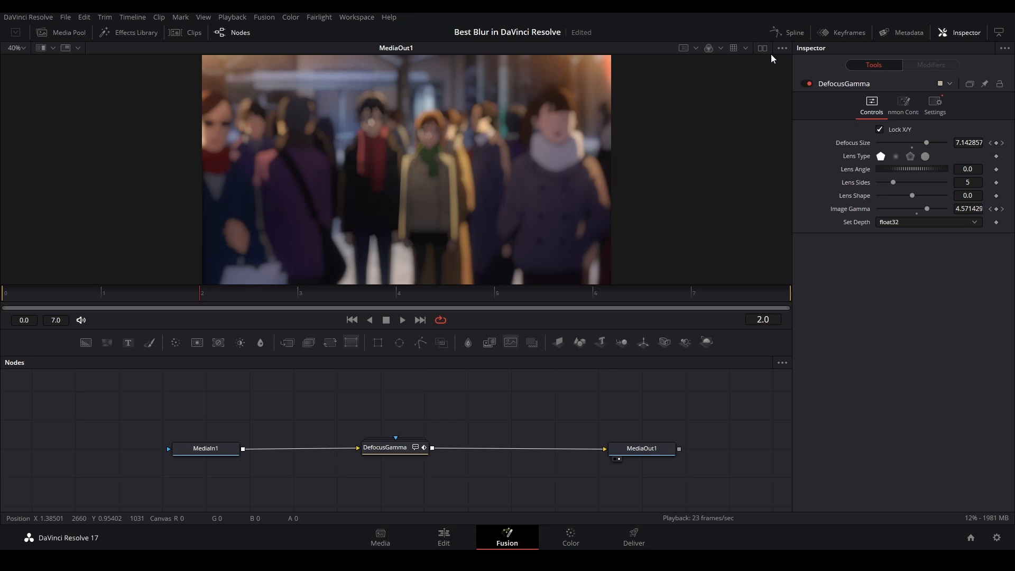
# View the Defocus Size and Gamma spline curves, play the transition, and return to Edit.
pyautogui.click(792, 33)
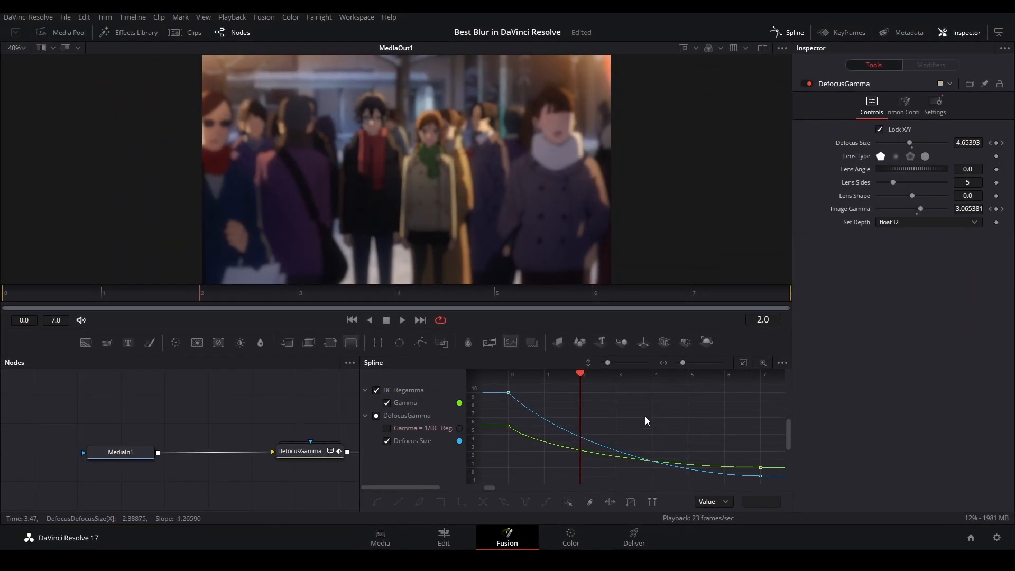
pyautogui.click(402, 320)
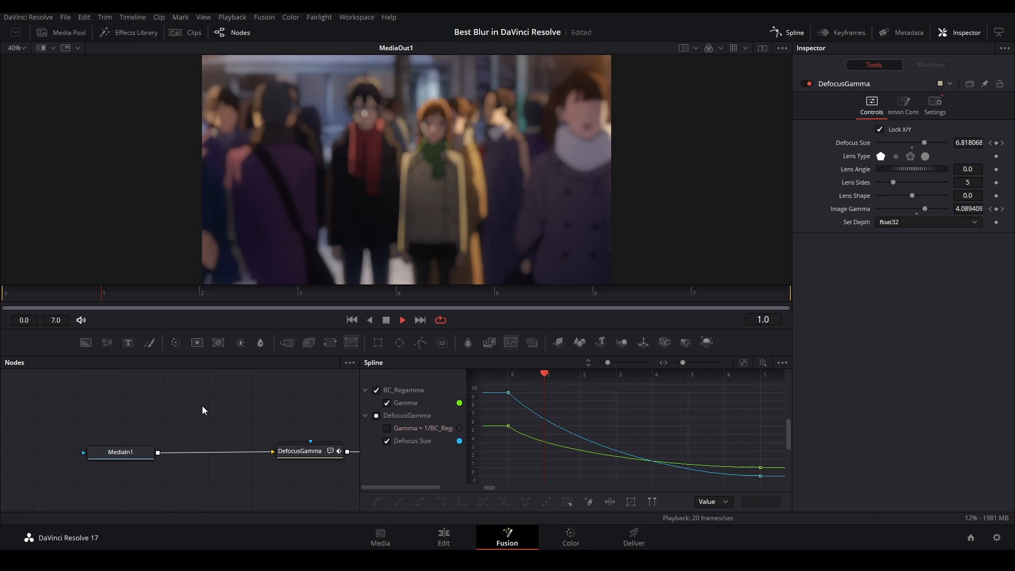
pyautogui.click(443, 537)
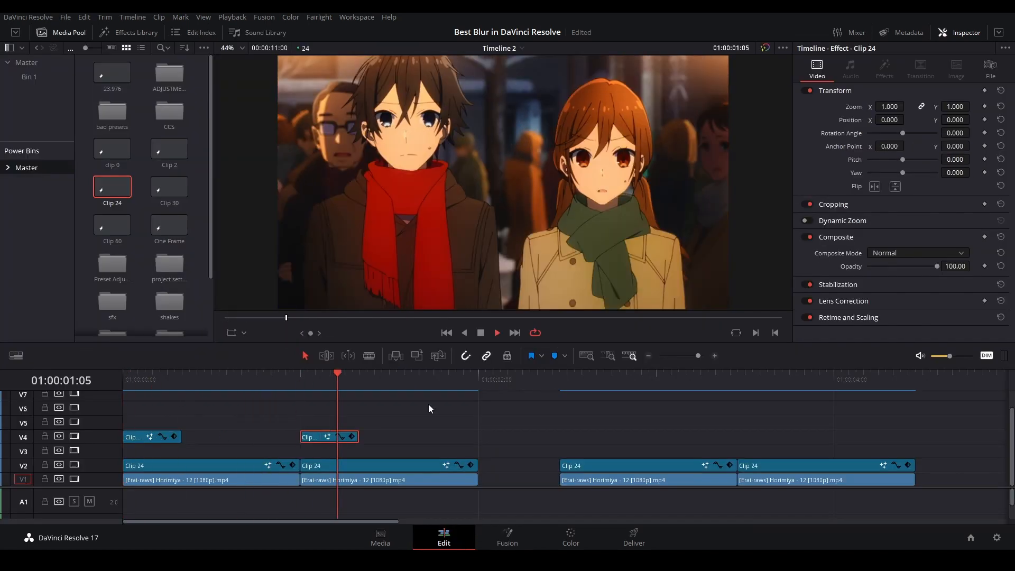
# Copy the blur adjustment clip over the last V2 cut and open it in Fusion.
pyautogui.click(617, 372)
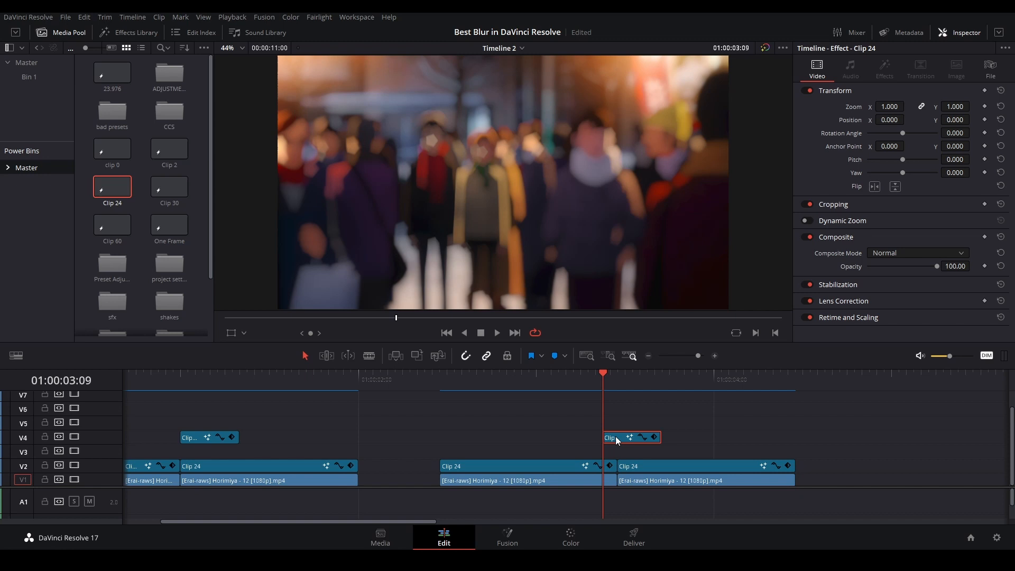
pyautogui.moveTo(585, 273)
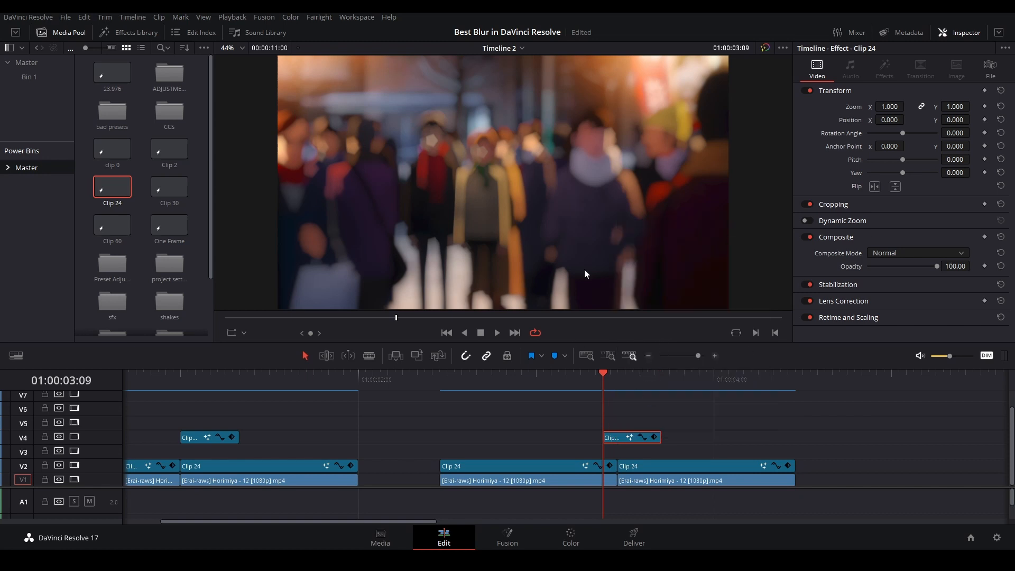
pyautogui.click(507, 538)
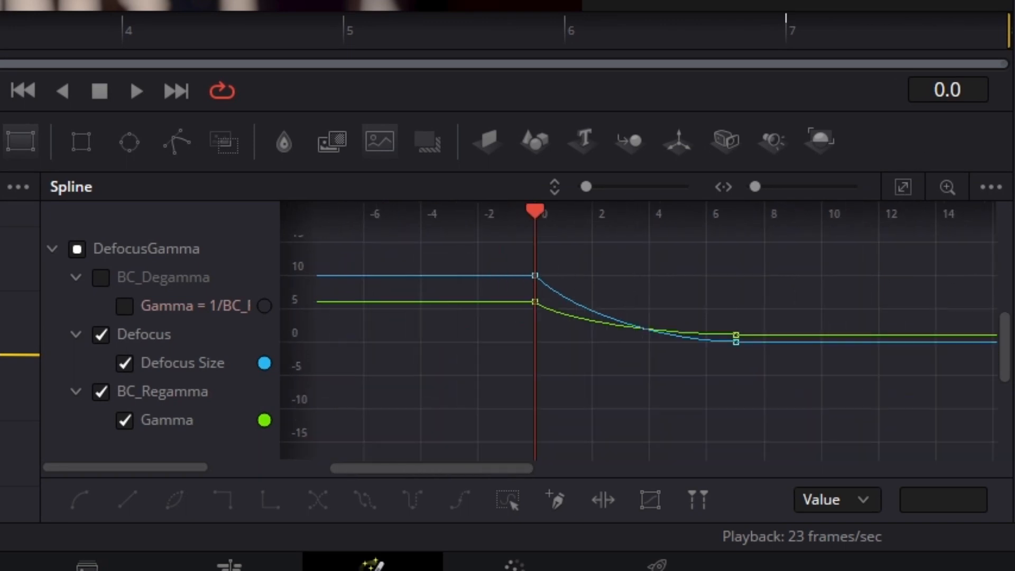
# Shift the blur keyframes to frame 2 with zero keyframes at frame 0, then add a V5 adjustment clip in Fusion.
pyautogui.moveTo(534, 212); pyautogui.dragTo(590, 213)
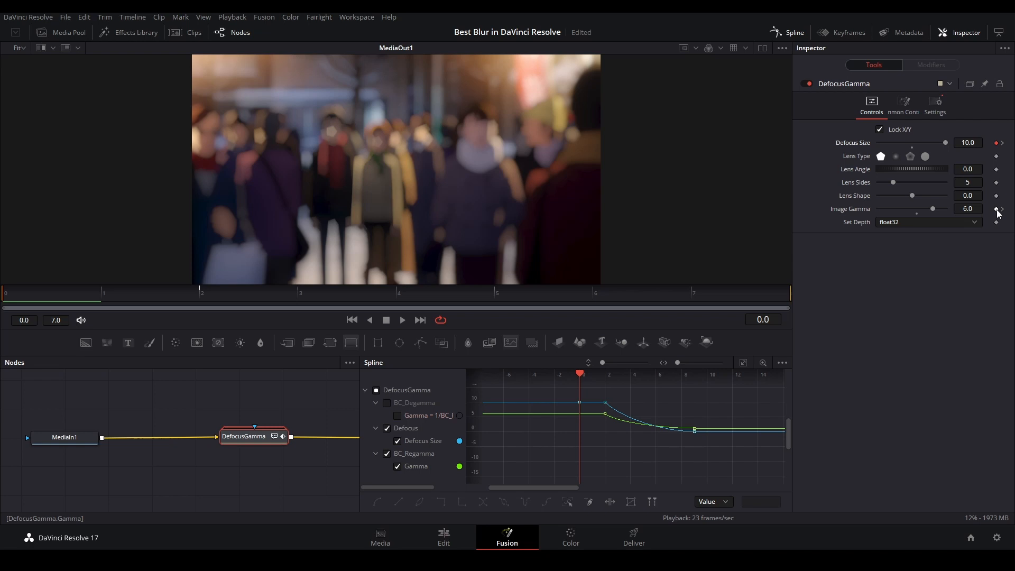
pyautogui.click(968, 143)
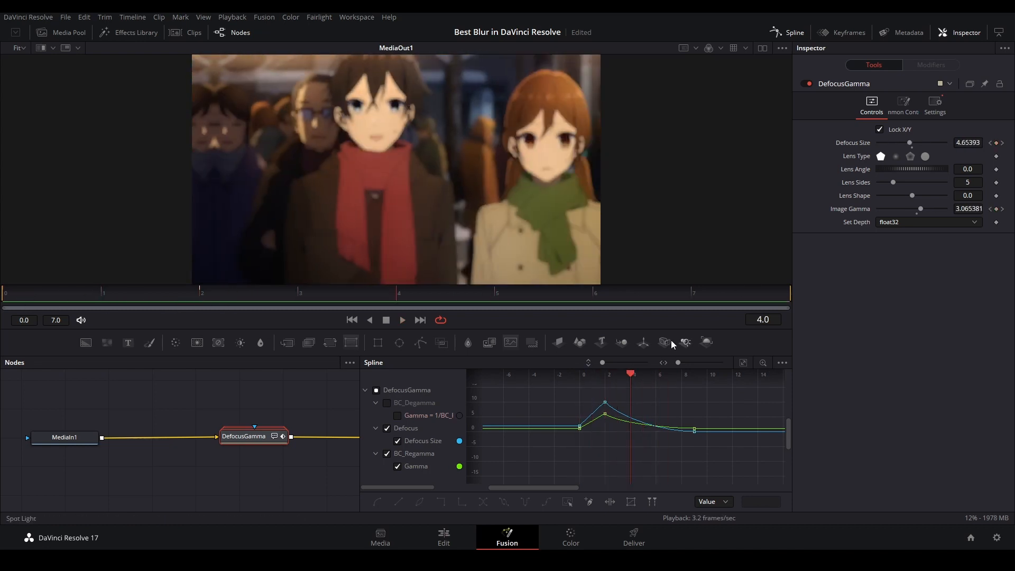
pyautogui.click(444, 537)
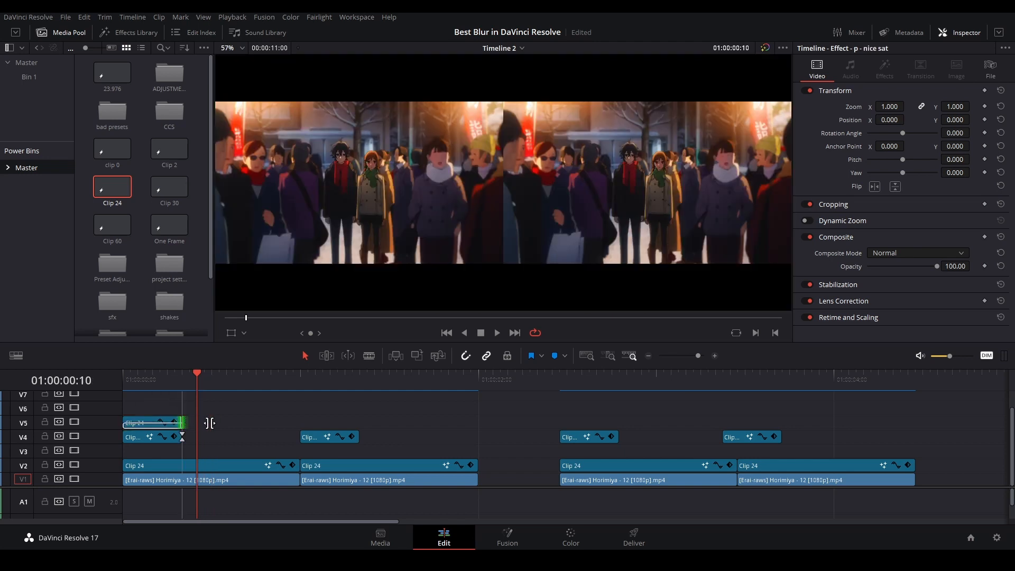
pyautogui.click(156, 423)
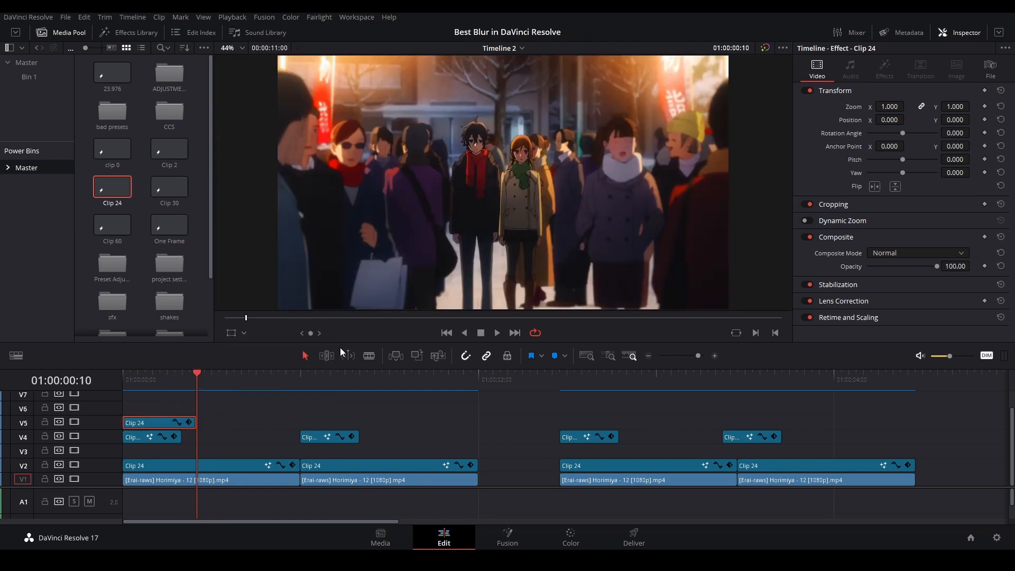
pyautogui.click(507, 536)
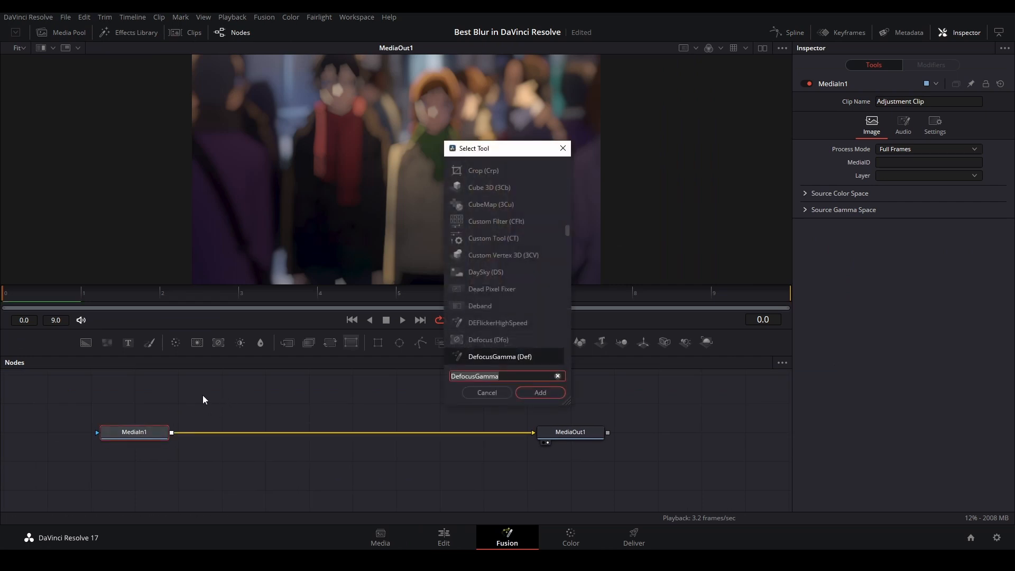
# Add a Brightness / Contrast node with keyframed Gain 1.2 and return to the edit timeline.
pyautogui.write('bright')
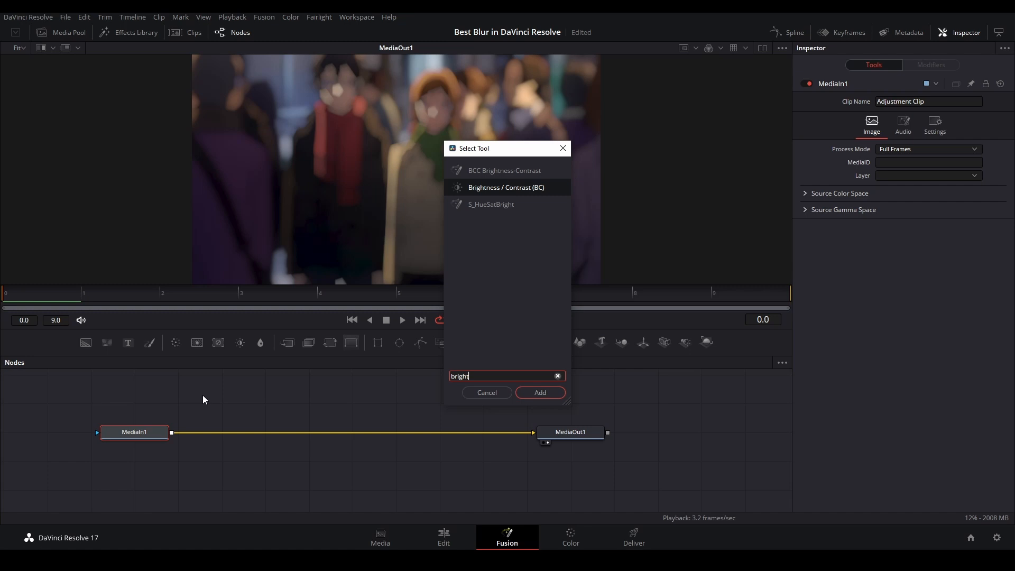
pyautogui.click(540, 392)
pyautogui.write('1.2')
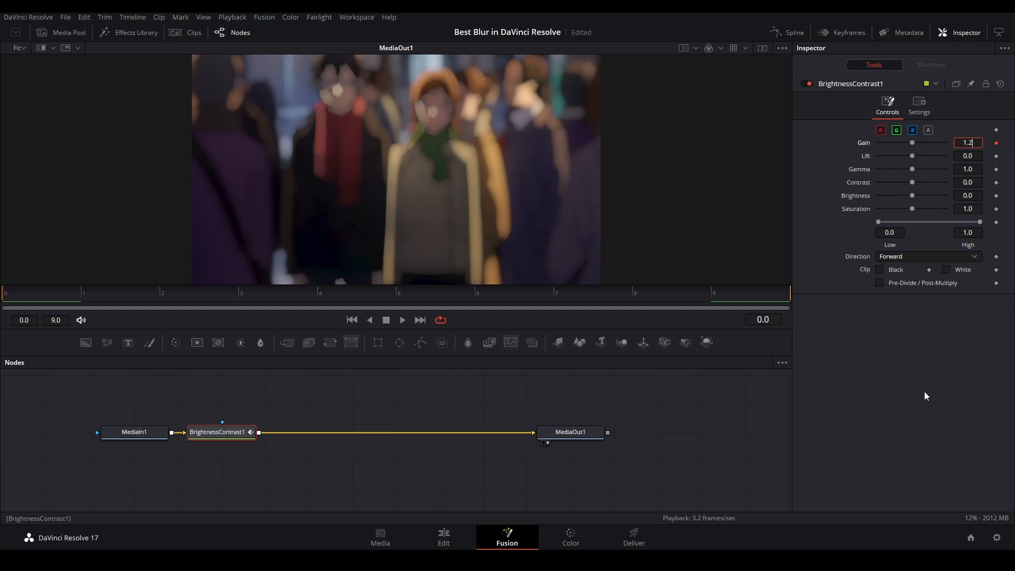
pyautogui.click(420, 320)
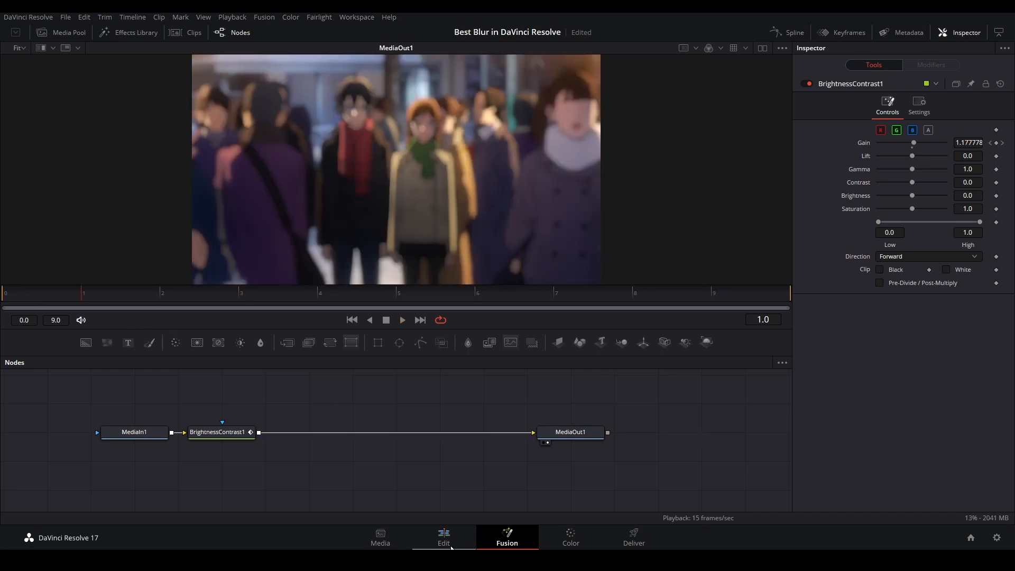
pyautogui.click(443, 537)
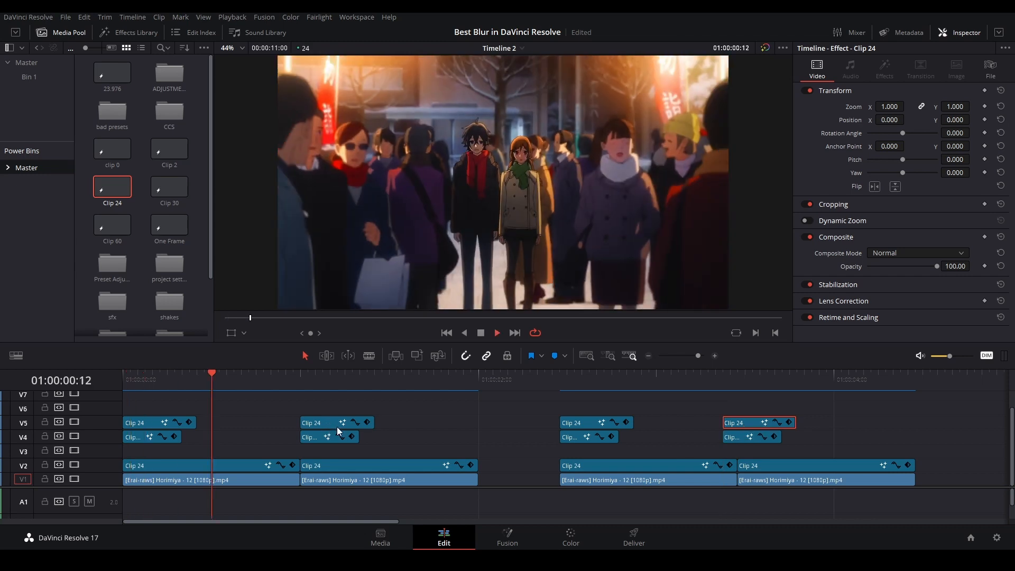
# Place the flash adjustment clip above each V4 blur clip and play the timeline.
pyautogui.click(561, 372)
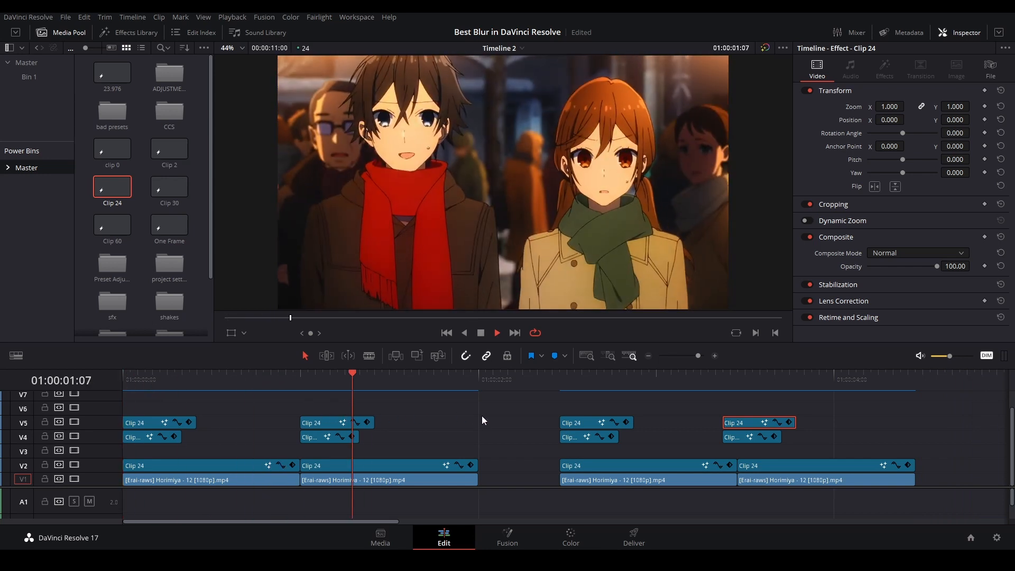
pyautogui.click(708, 373)
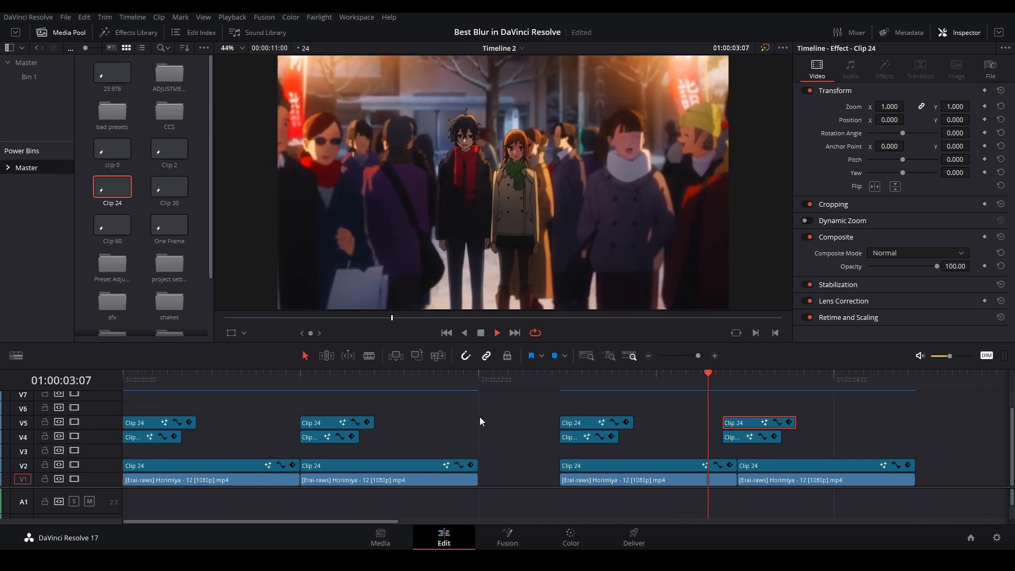